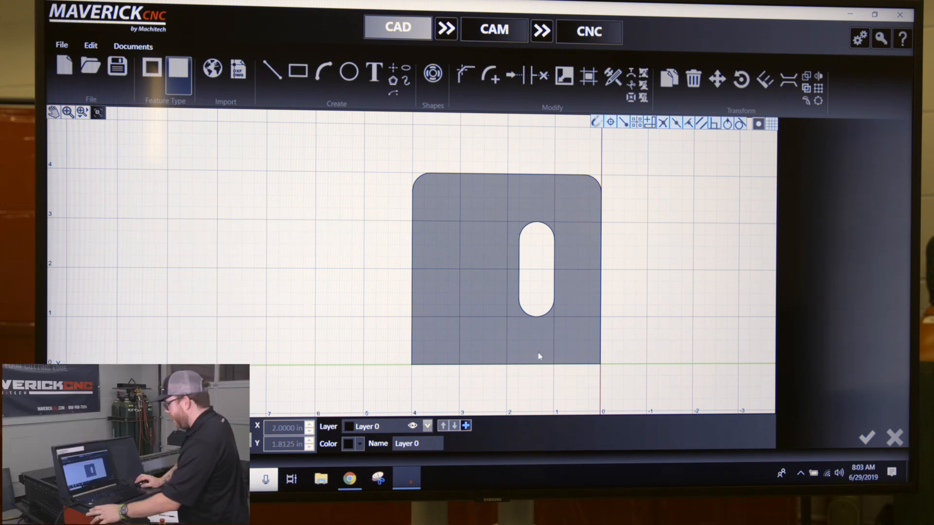
mouse_move(477, 361)
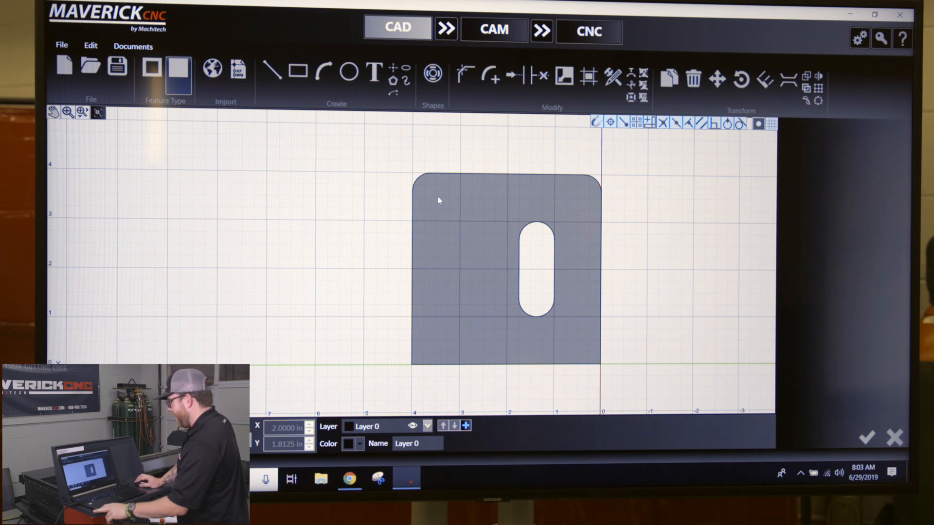
mouse_move(436, 339)
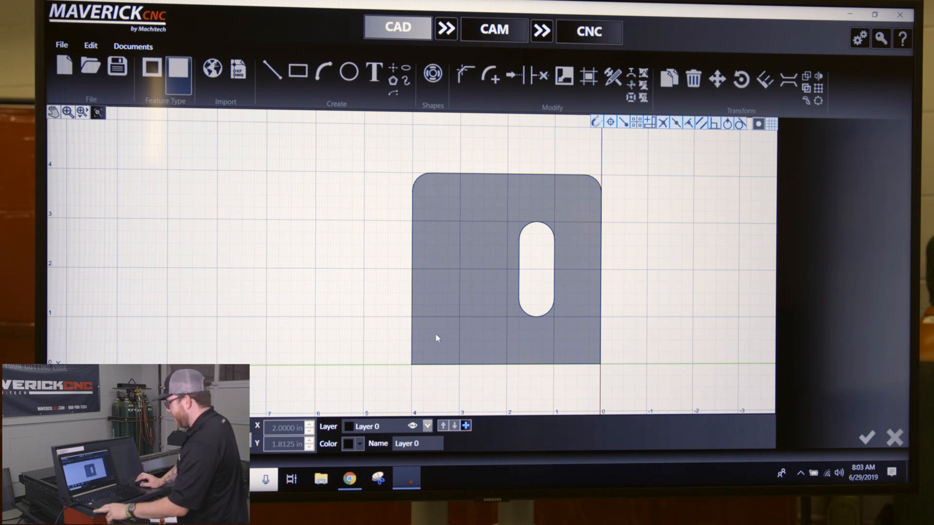
mouse_move(410, 368)
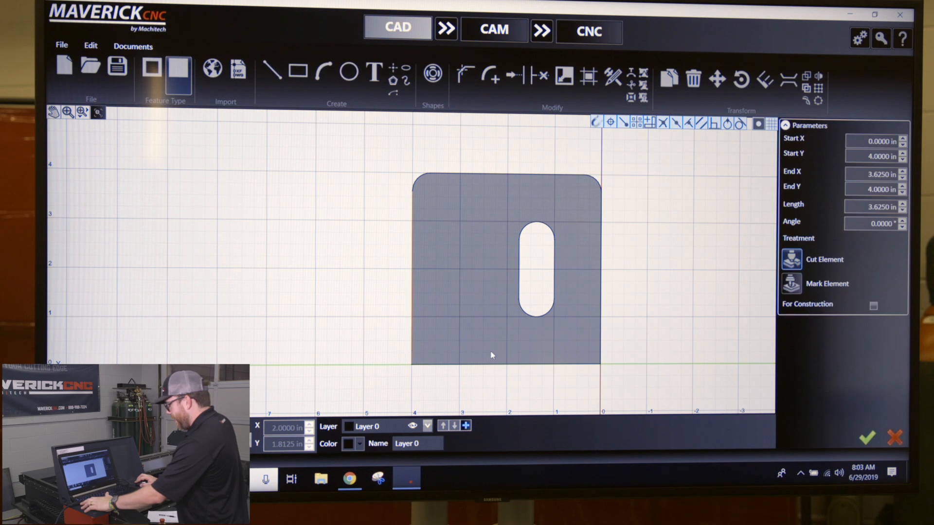
- Clear the current edge selection on the plate outline
click(492, 356)
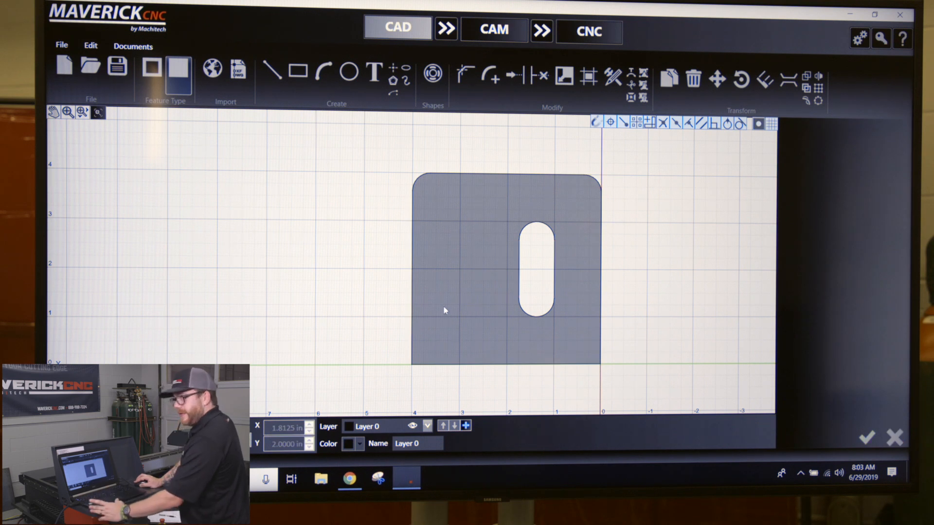
mouse_move(424, 352)
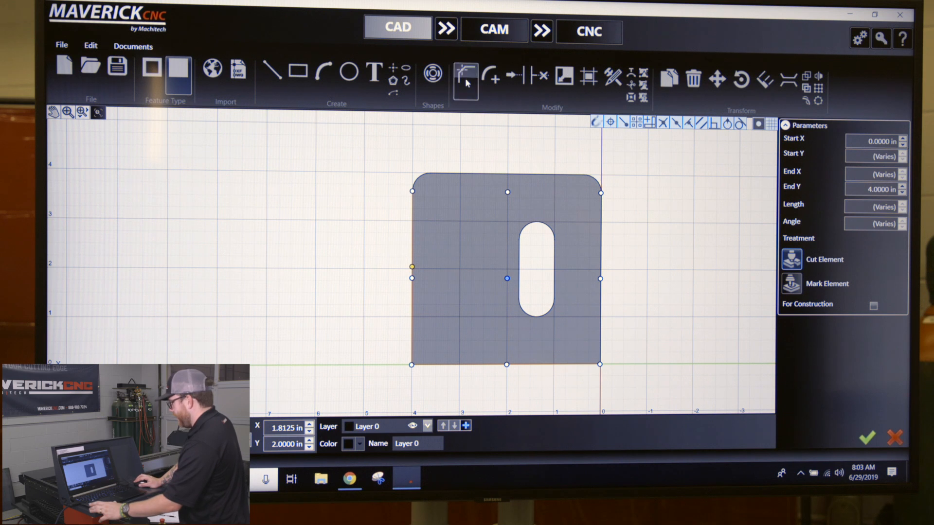
- Start the Chamfer tool for the plate's bottom-left corner
click(465, 77)
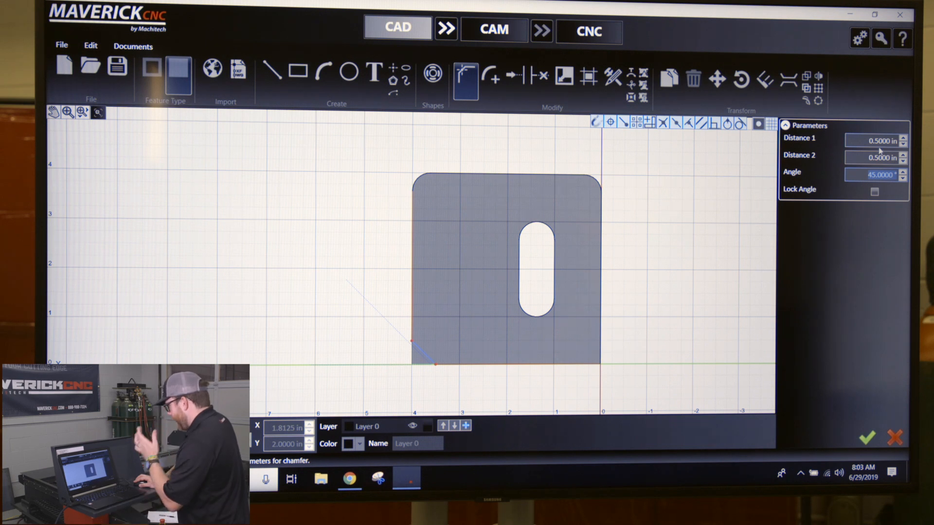
mouse_move(420, 343)
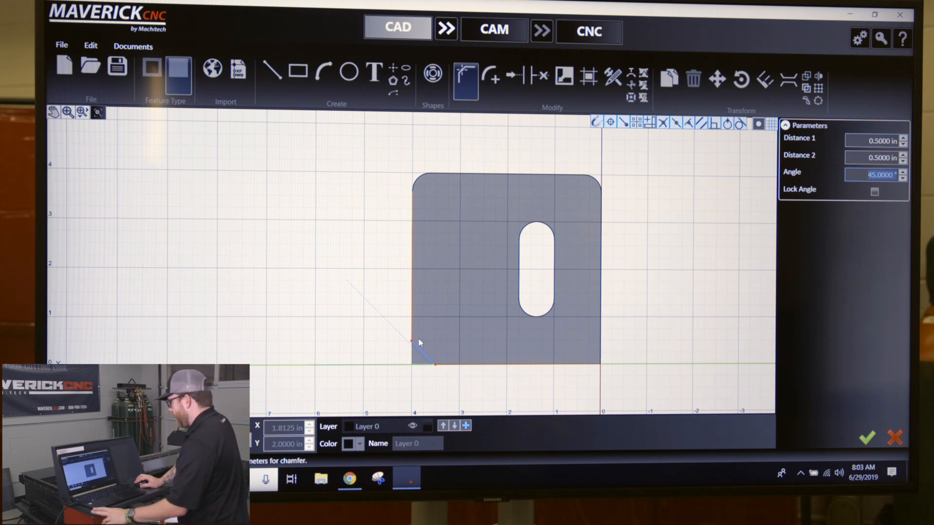
mouse_move(867, 154)
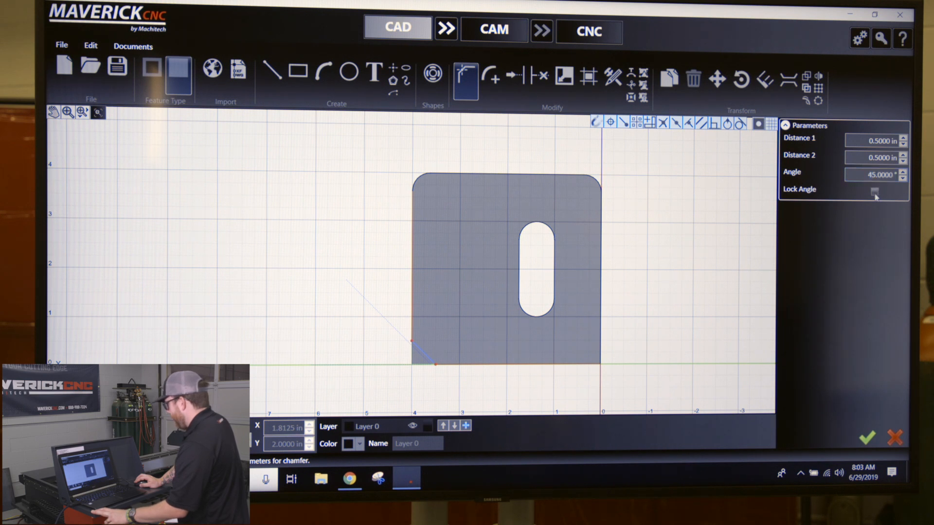
- Lock the chamfer angle at 45° for the bottom-left corner
click(873, 191)
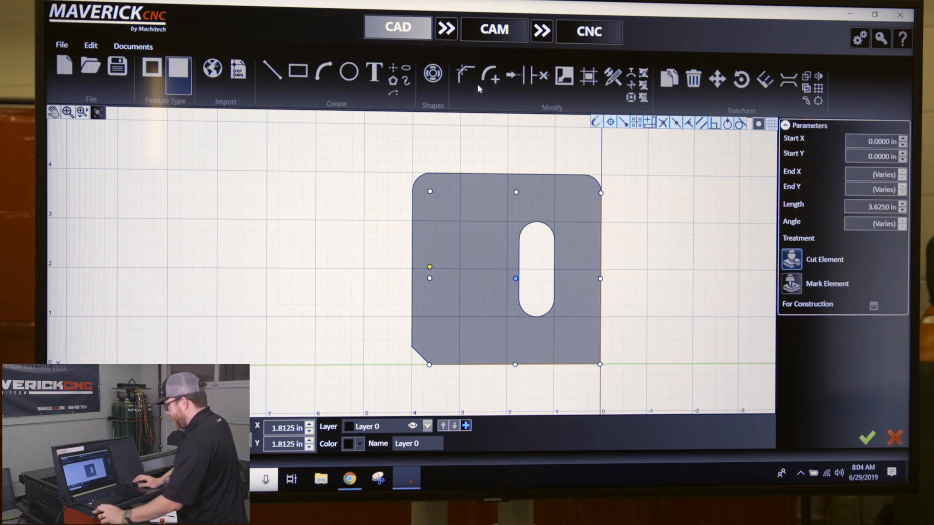
- Apply a 0.375 in, 45° chamfer to the plate's bottom-right corner
click(463, 78)
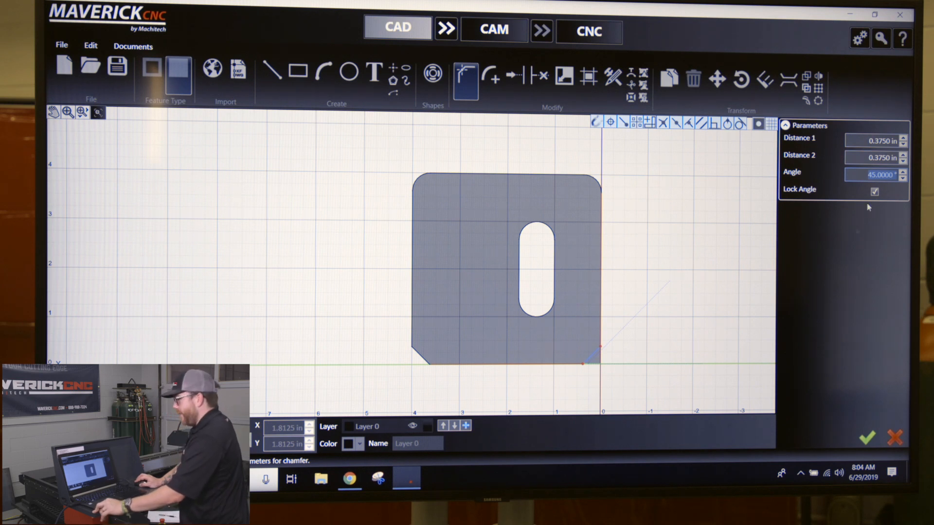
mouse_move(876, 417)
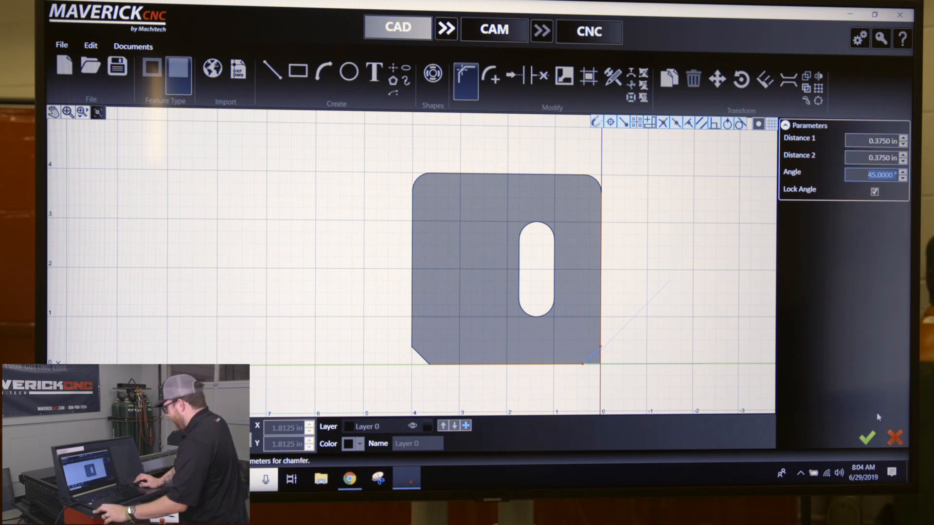
mouse_move(866, 437)
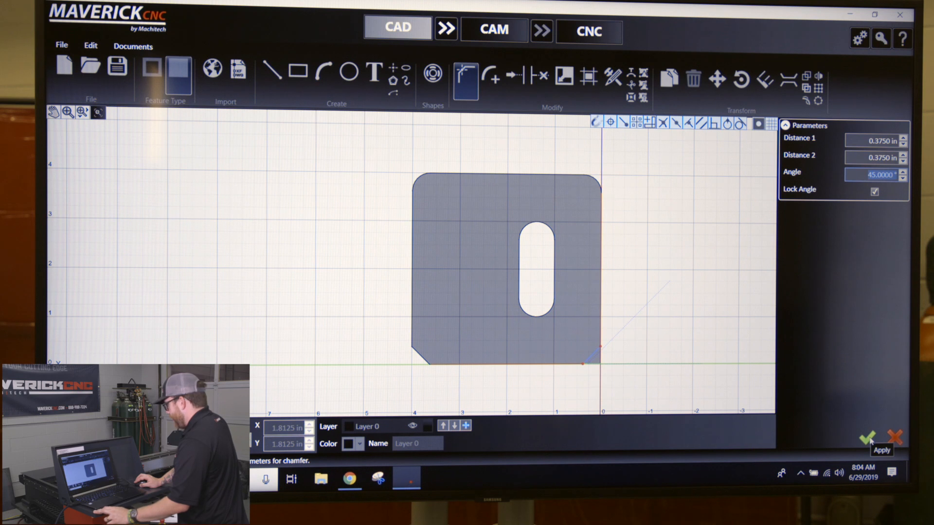
click(867, 435)
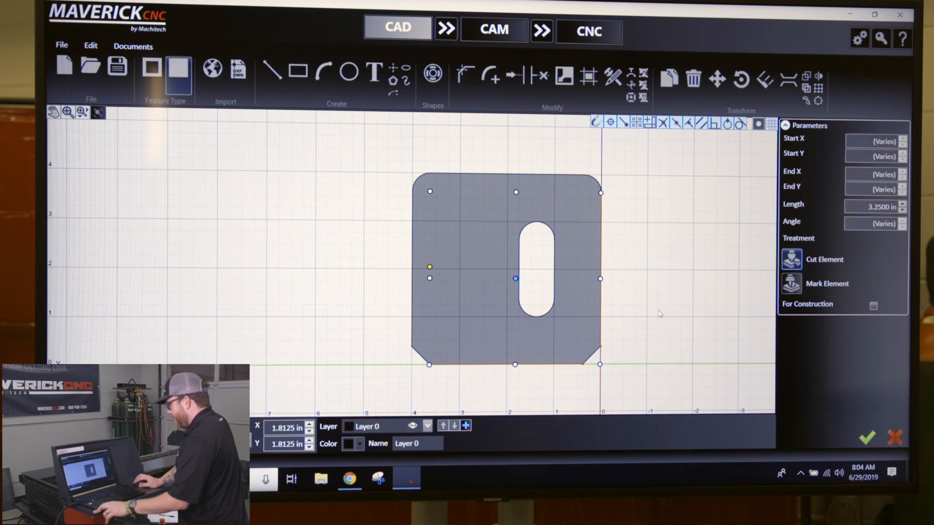